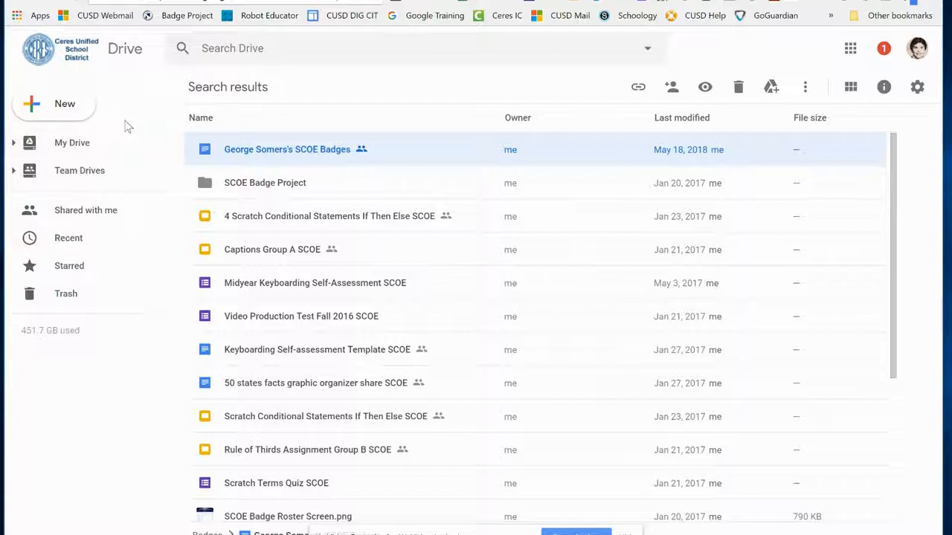
Show the New menu's full list of creatable item types, including Google Docs
{"action": "left_click", "coordinate": [54, 104]}
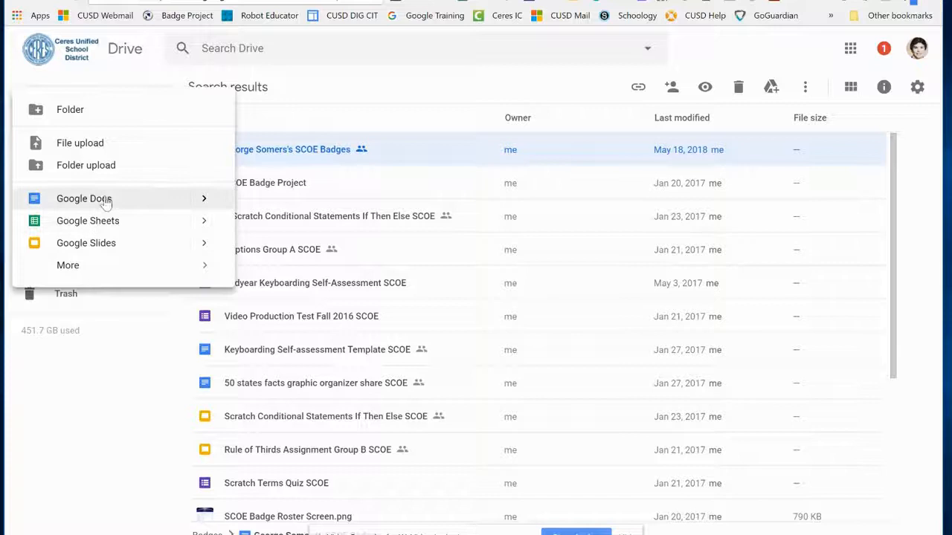
{"action": "left_click", "coordinate": [69, 265]}
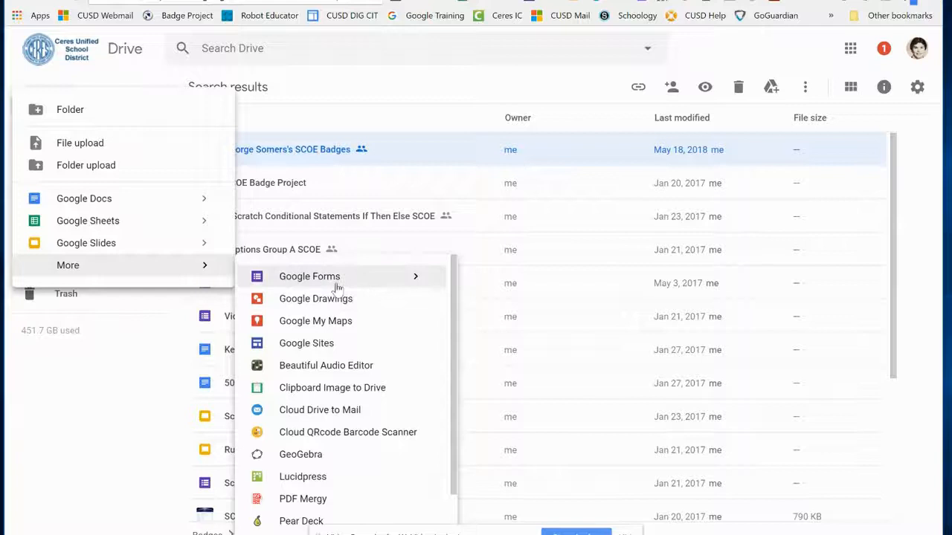
{"action": "mouse_move", "coordinate": [316, 297]}
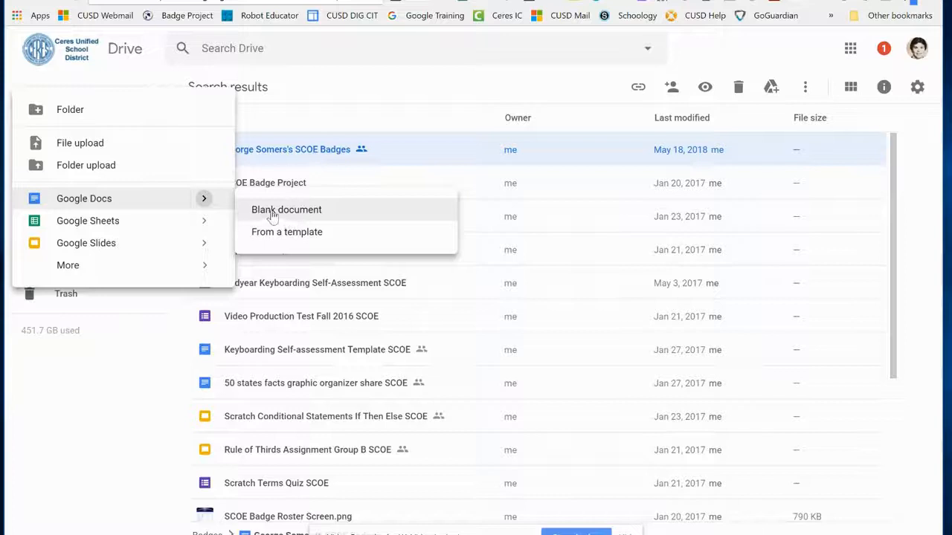
Create a blank Google Docs document and name it SCOE Document 1
{"action": "left_click", "coordinate": [286, 208]}
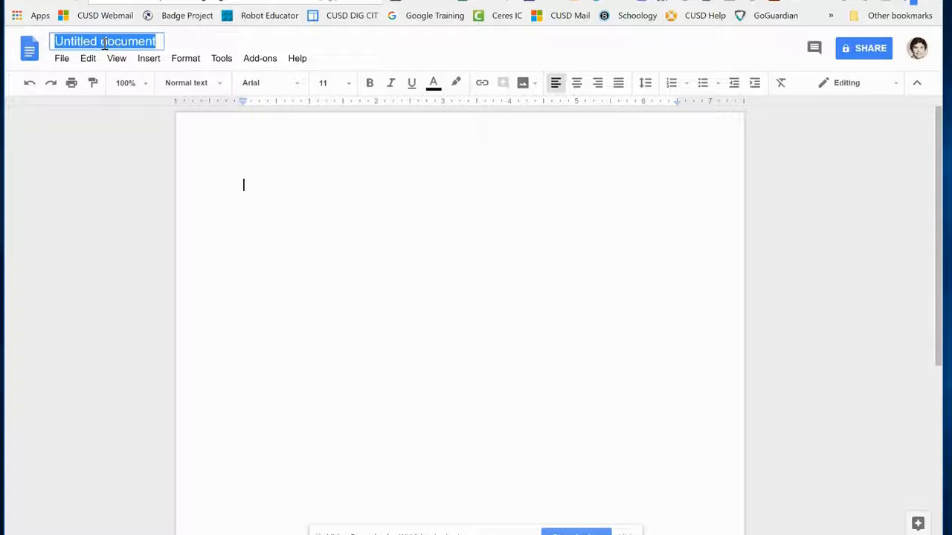
{"action": "type", "text": "SCOE Document"}
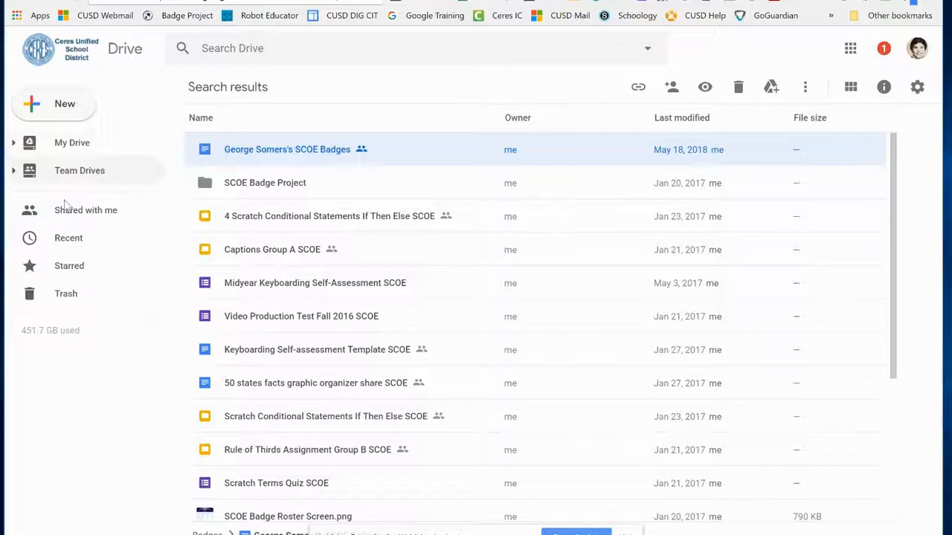
From Recent, create a new folder named SCOE Folder 1
{"action": "left_click", "coordinate": [68, 238]}
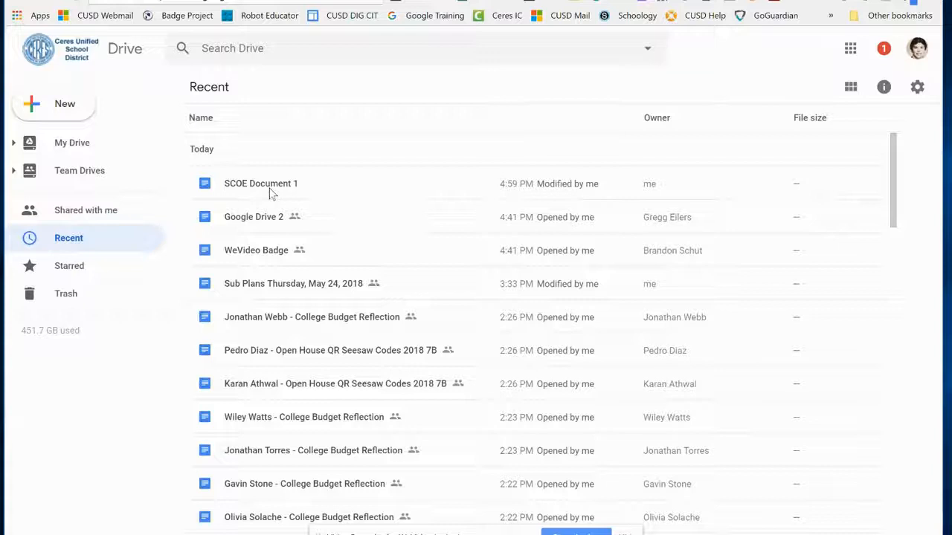
{"action": "left_click", "coordinate": [53, 104]}
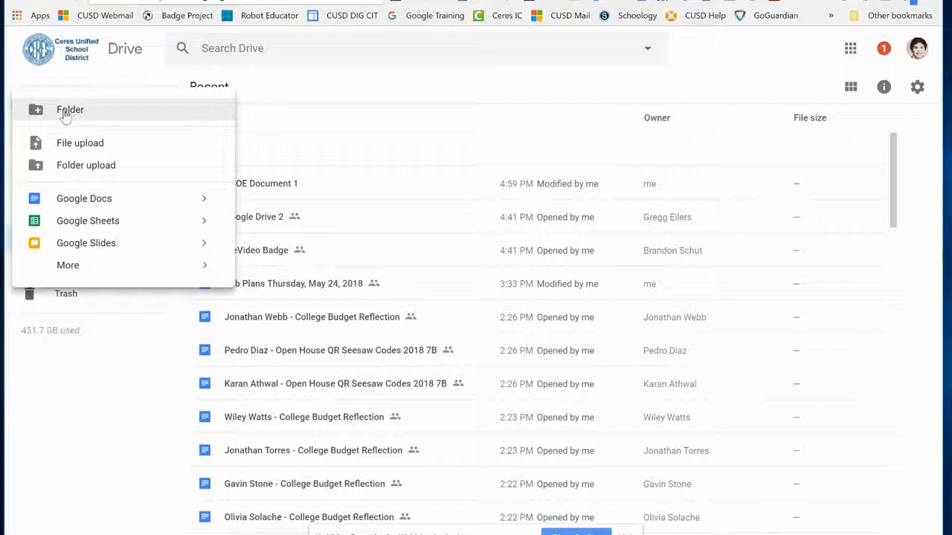
{"action": "type", "text": "sco"}
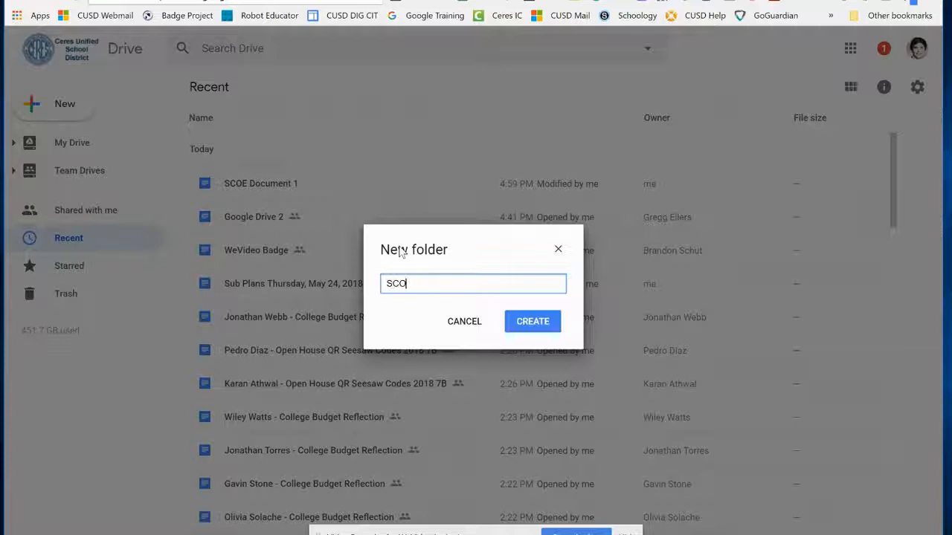
{"action": "type", "text": "SCOE Folder 1"}
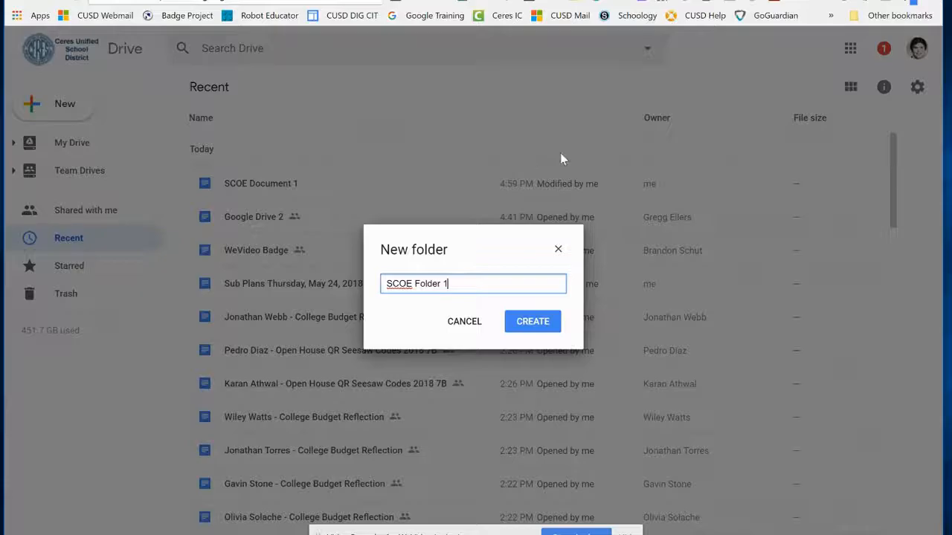
{"action": "left_click", "coordinate": [532, 322]}
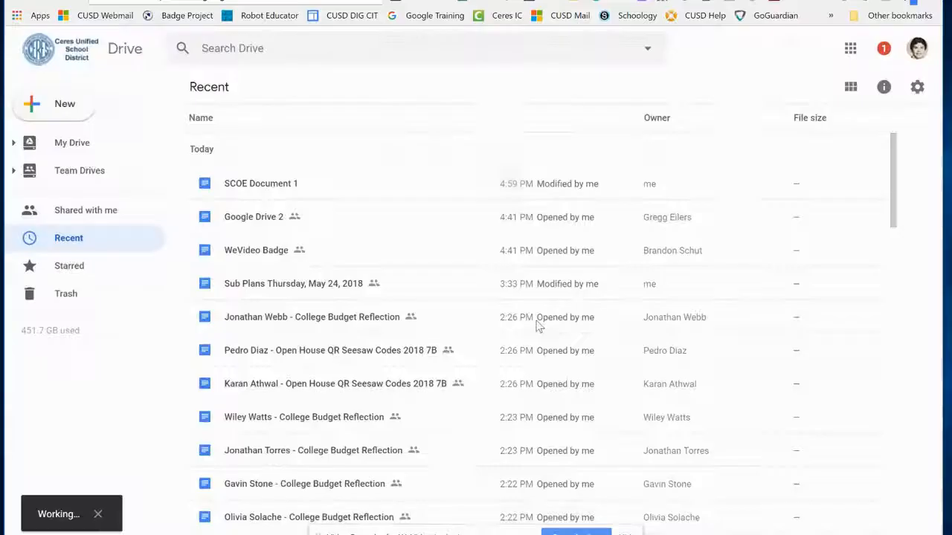
Create a second folder, SCOE Folder 2
{"action": "left_click", "coordinate": [54, 104]}
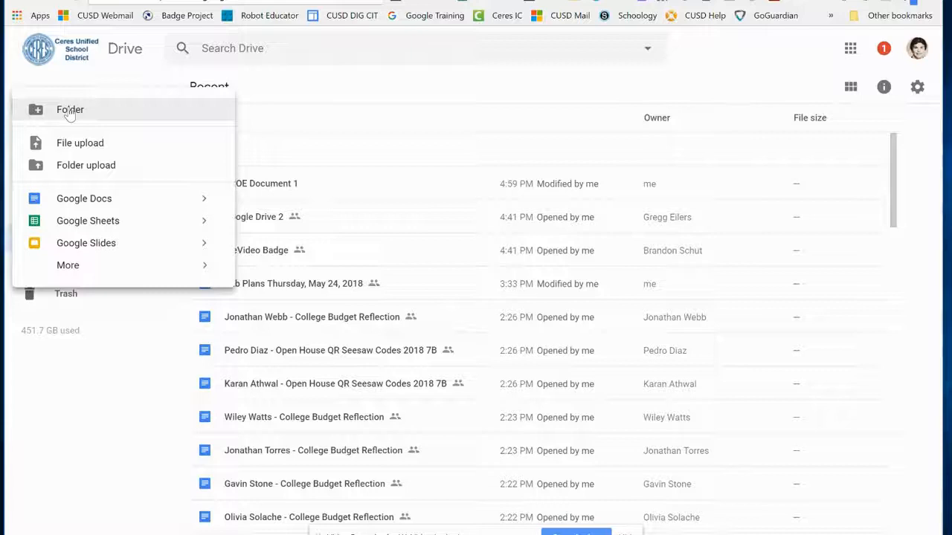
{"action": "left_click", "coordinate": [70, 110]}
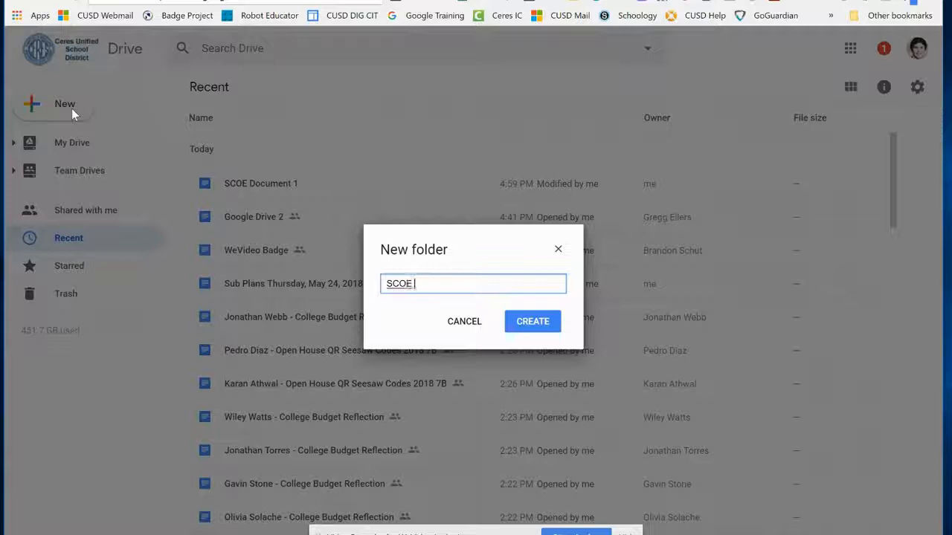
{"action": "left_click", "coordinate": [532, 321]}
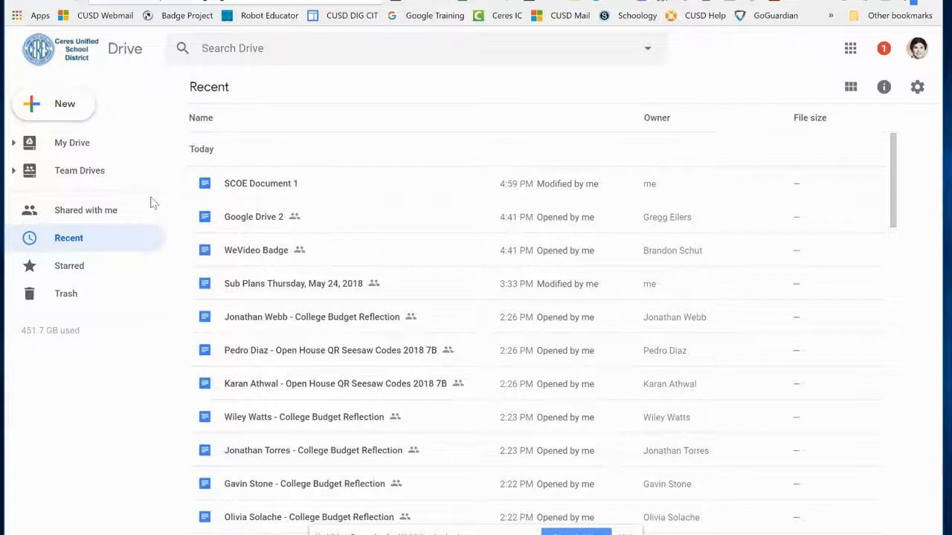
Search Drive for 'scoe' and recolor SCOE Folder 2 red and SCOE Folder 1 green
{"action": "type", "text": "scoe"}
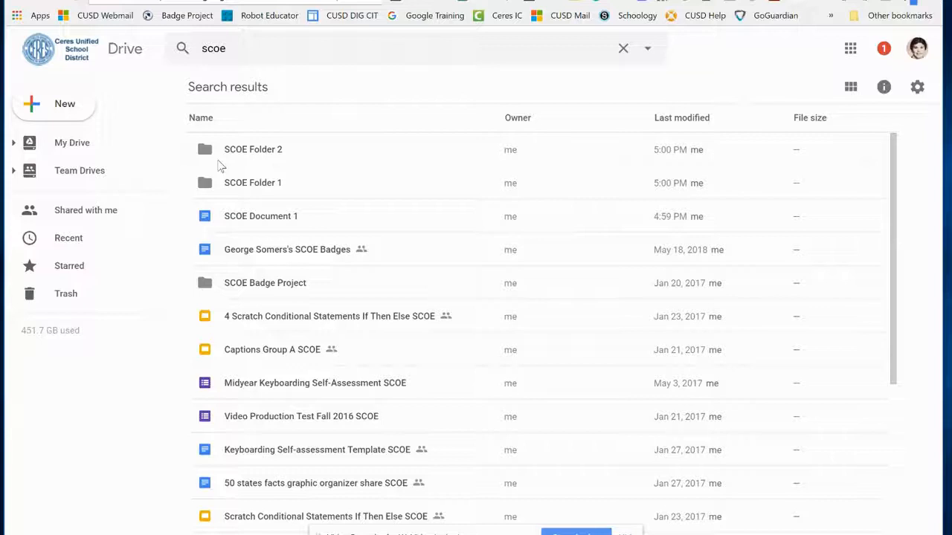
{"action": "right_click", "coordinate": [253, 149]}
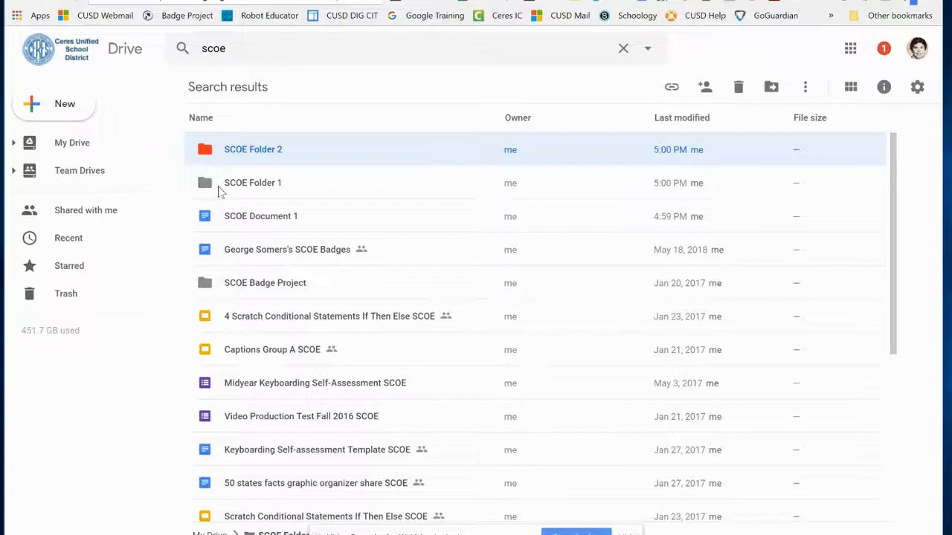
{"action": "left_click", "coordinate": [253, 183]}
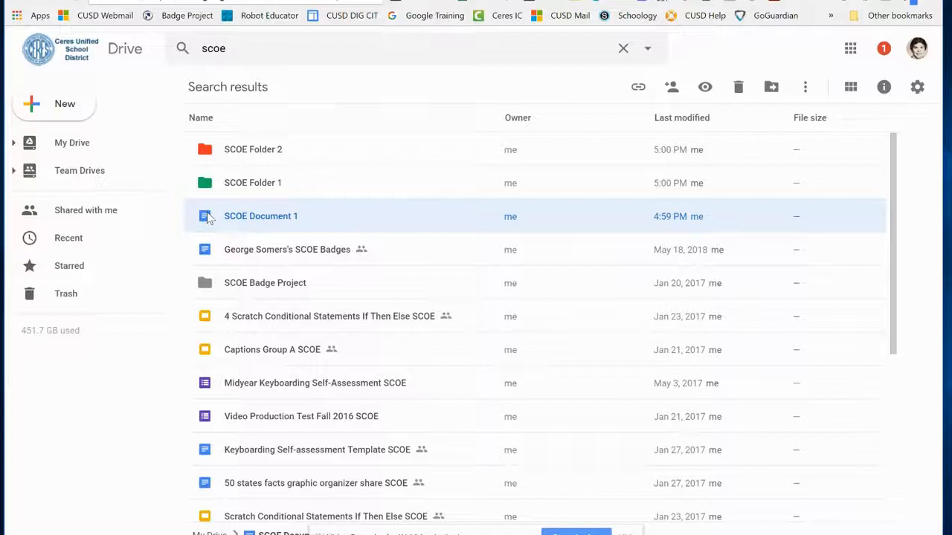
Make a copy of SCOE Document 1 from its context menu
{"action": "right_click", "coordinate": [262, 215]}
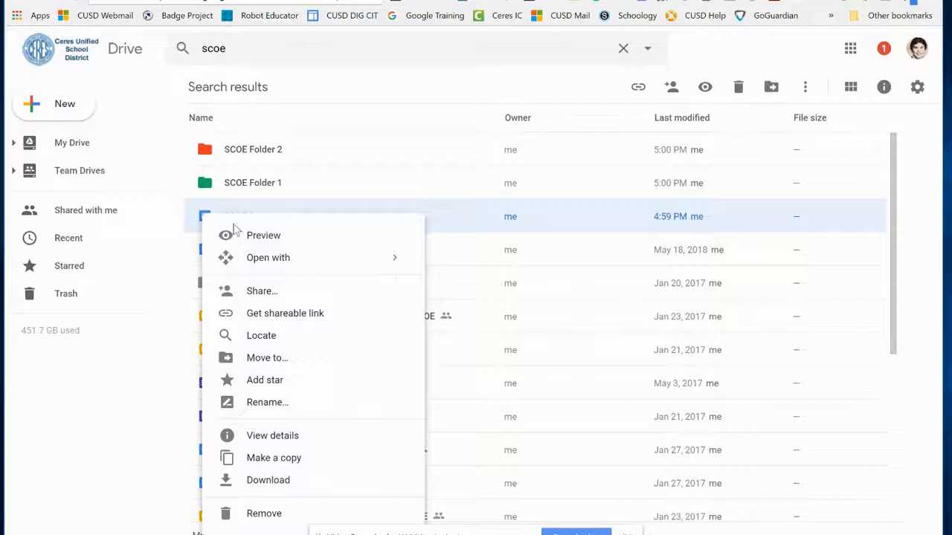
{"action": "left_click", "coordinate": [274, 458]}
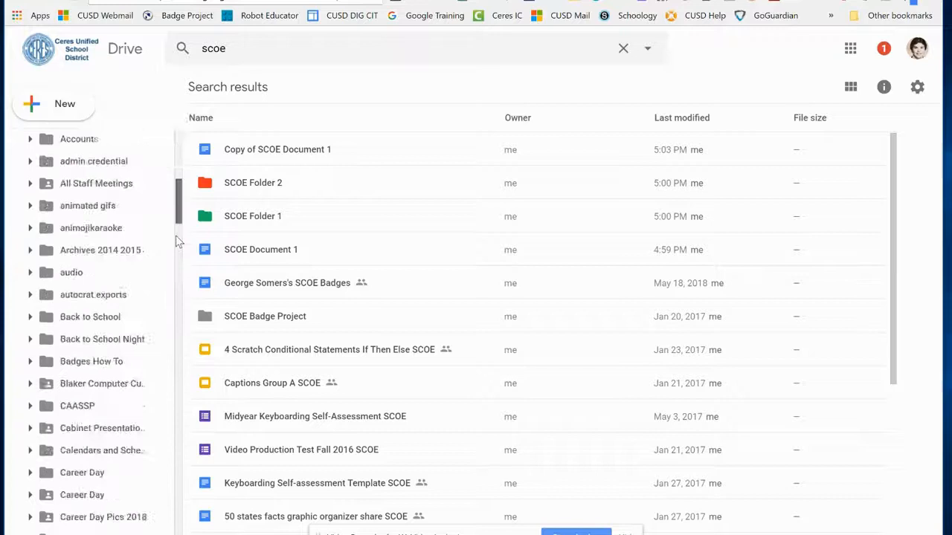
{"action": "scroll", "scroll_direction": "down", "scroll_amount": 3}
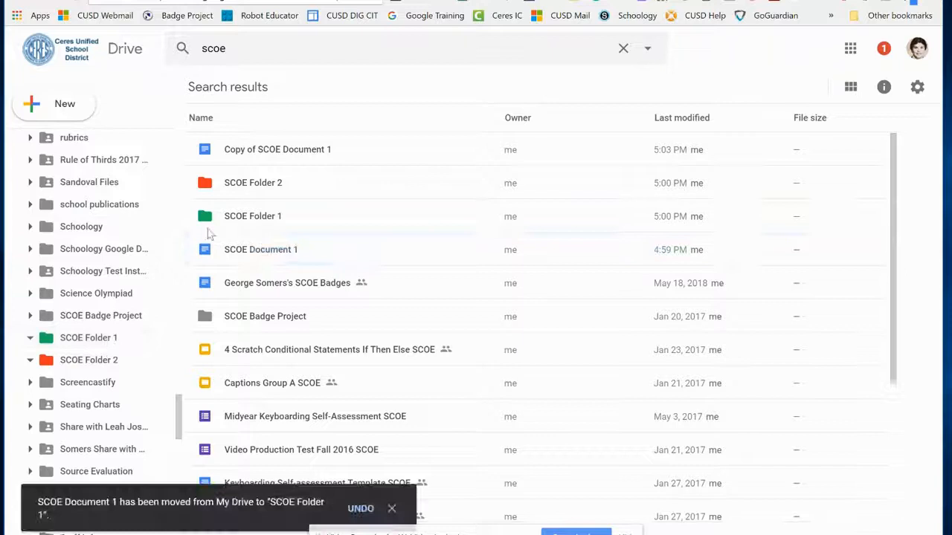
Move SCOE Document 1 into SCOE Folder 1 and open that folder
{"action": "left_click", "coordinate": [277, 149]}
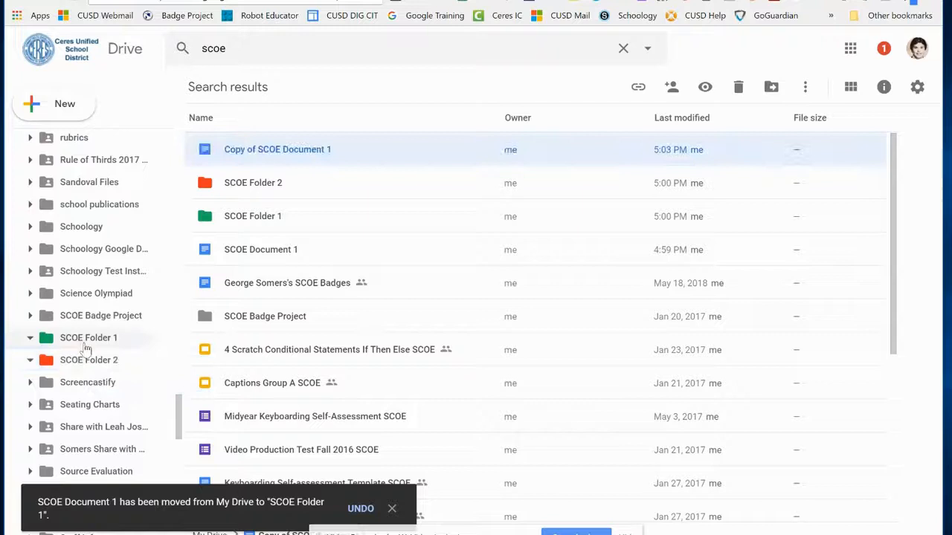
{"action": "left_click", "coordinate": [90, 338]}
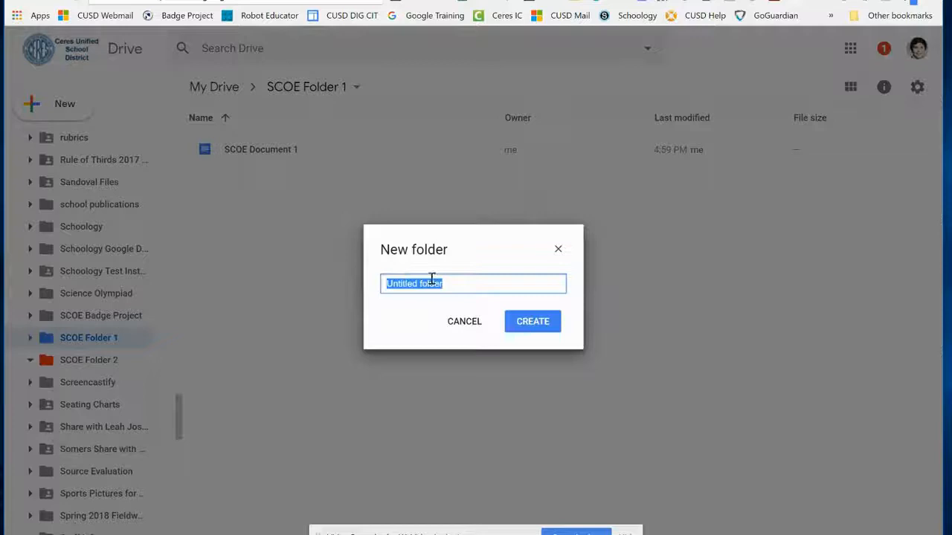
Create SCOE Subfolder in SCOE Folder 1 and place a copy of SCOE Document 1 in it
{"action": "type", "text": "SCOE Subd"}
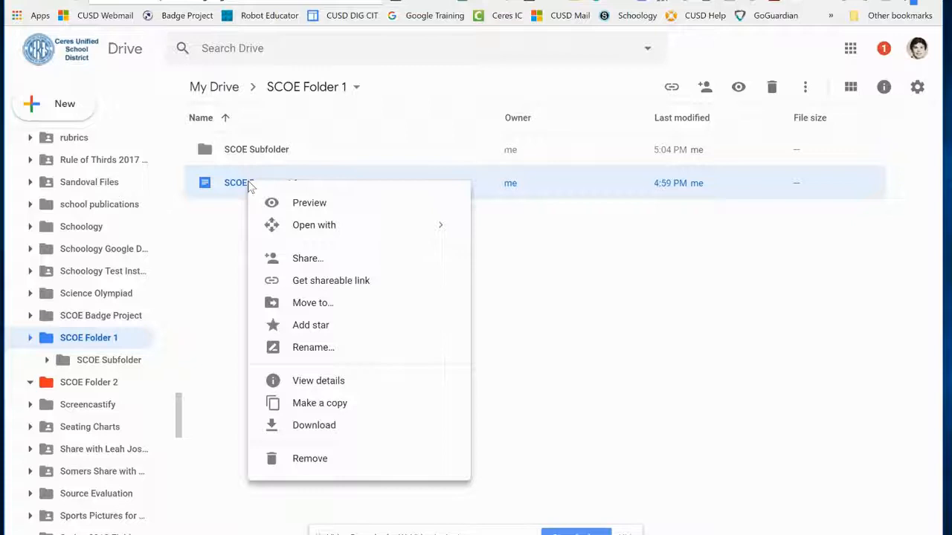
{"action": "left_click", "coordinate": [319, 402]}
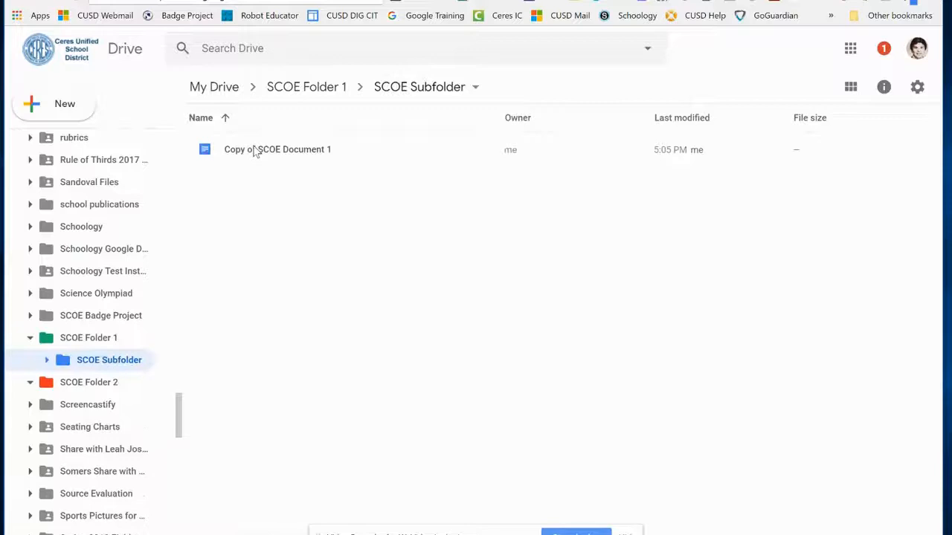
Return to SCOE Folder 1 and start a file upload from the computer
{"action": "left_click", "coordinate": [306, 86]}
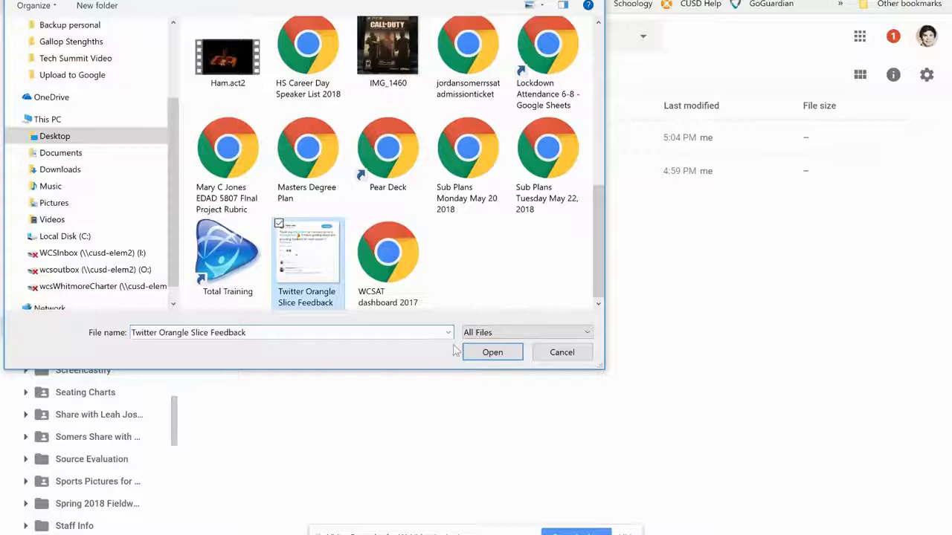
Upload the Twitter Orange Slice Feedback image into SCOE Folder 1
{"action": "left_click", "coordinate": [492, 351]}
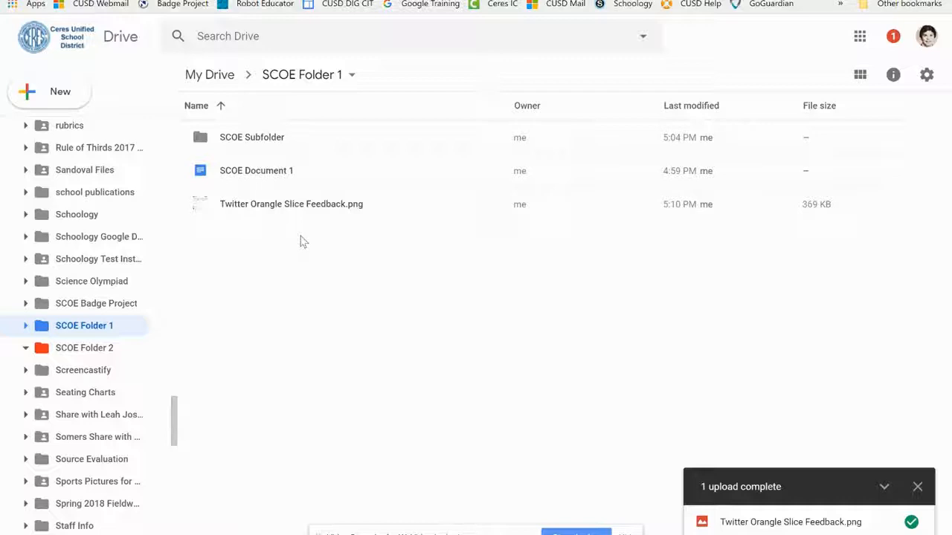
Replace Twitter Orange Slice Feedback.png with a new version via Manage versions, then dismiss the upload notice
{"action": "right_click", "coordinate": [292, 204]}
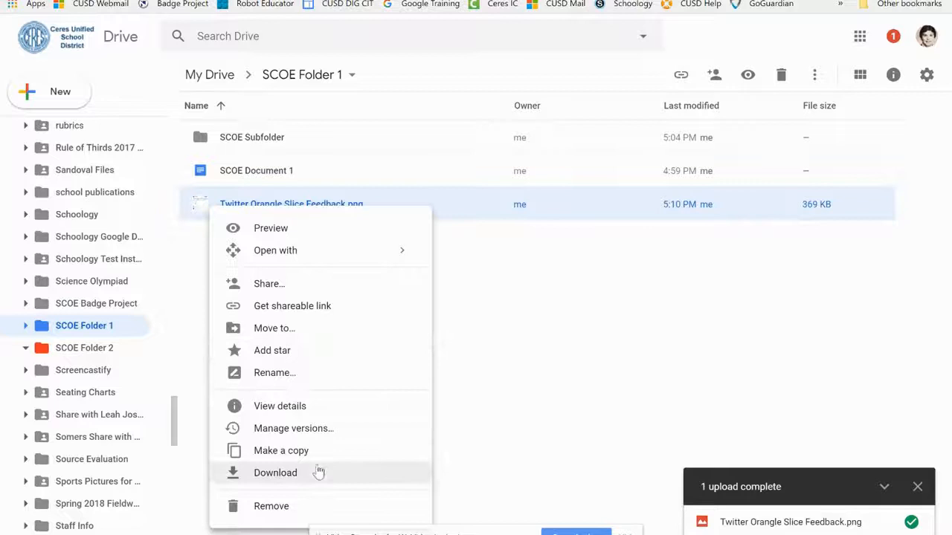
{"action": "left_click", "coordinate": [271, 505]}
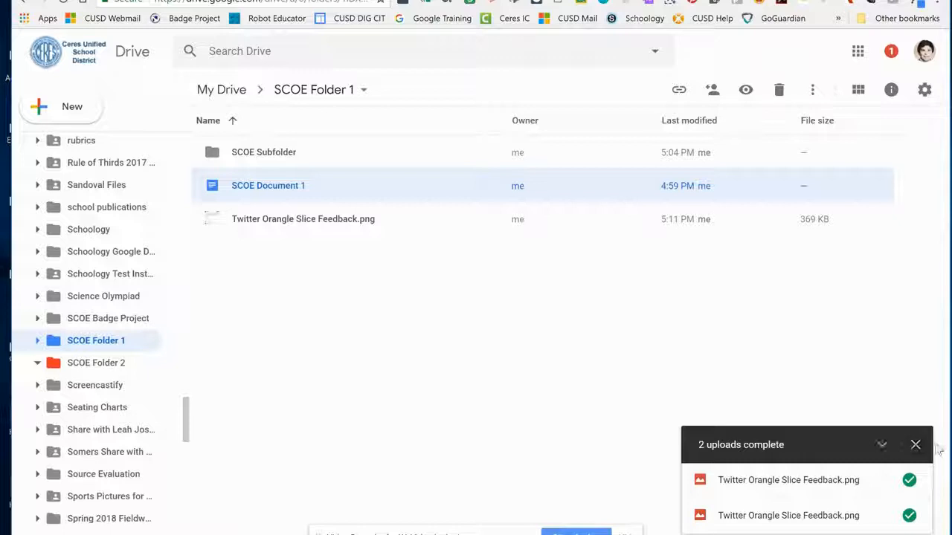
{"action": "left_click", "coordinate": [916, 444]}
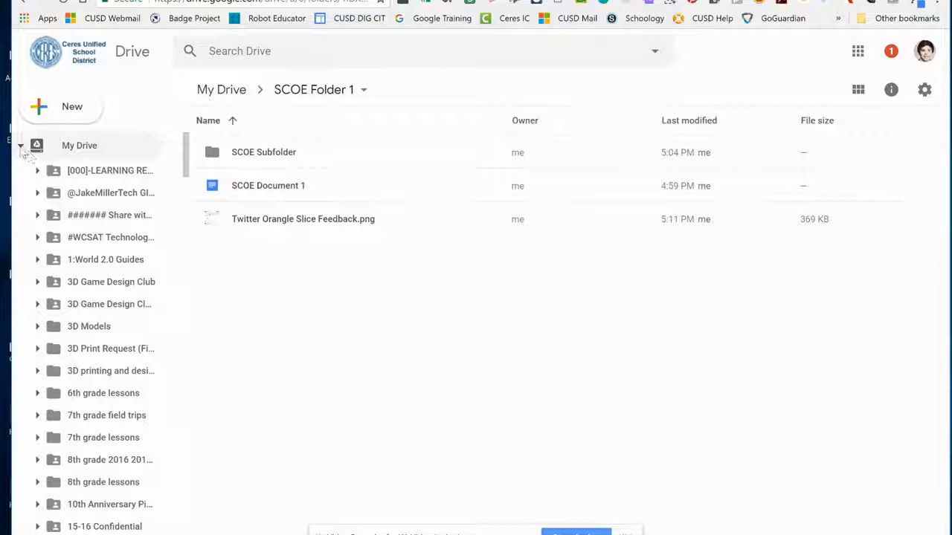
{"action": "left_click", "coordinate": [92, 213]}
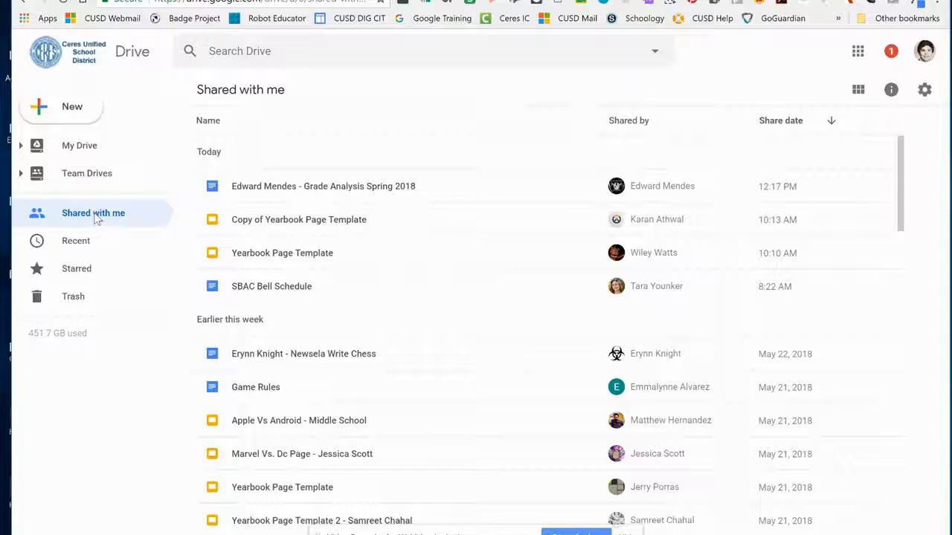
{"action": "left_click", "coordinate": [323, 186]}
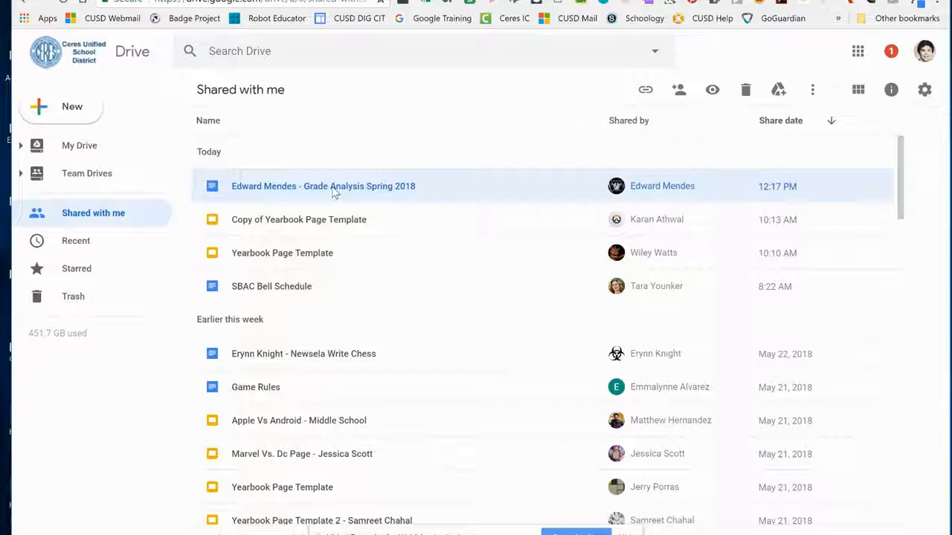
{"action": "right_click", "coordinate": [322, 186]}
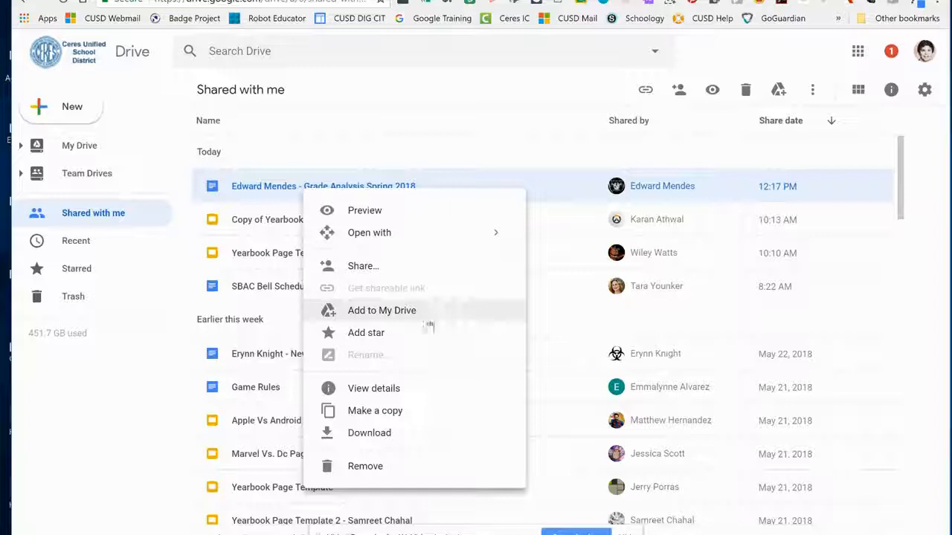